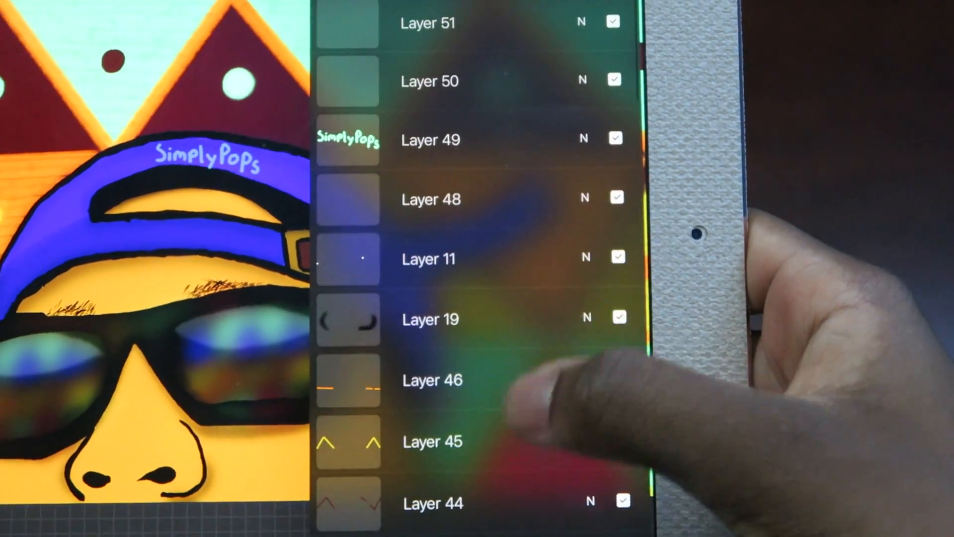
pyautogui.scroll(-3)
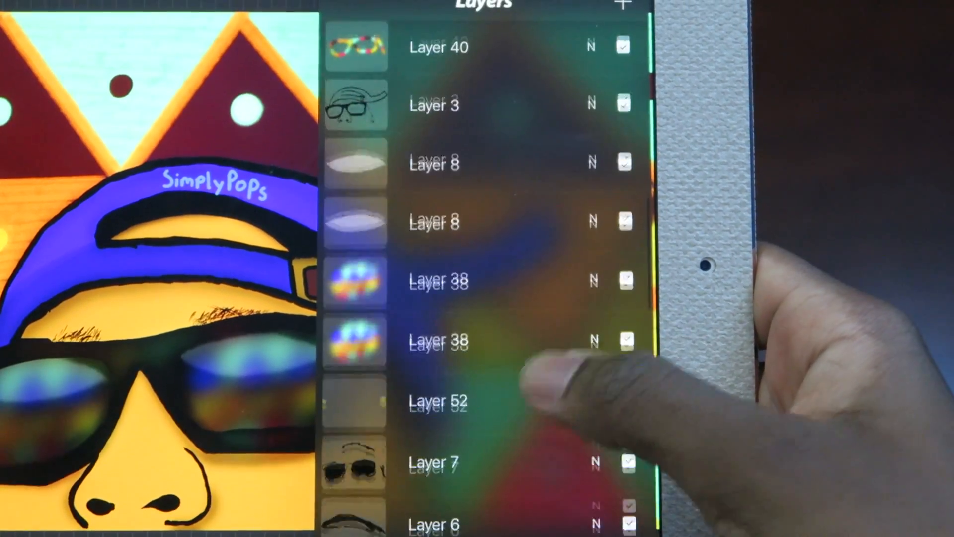